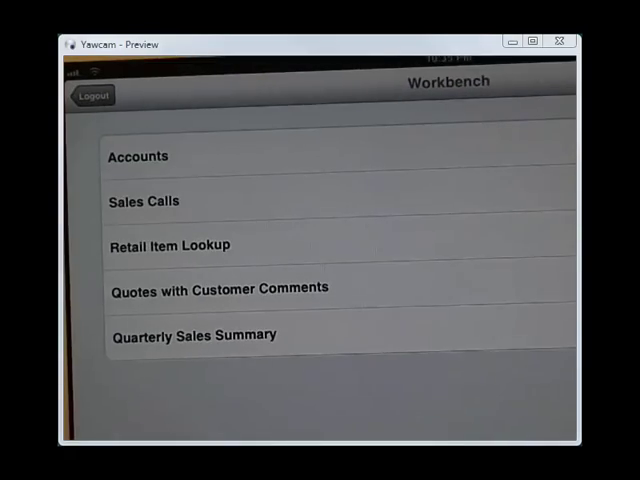
Step: From the Workbench, set the Check Availability ship date to Jul 1, 2012 and quantity 5
left_click(138, 156)
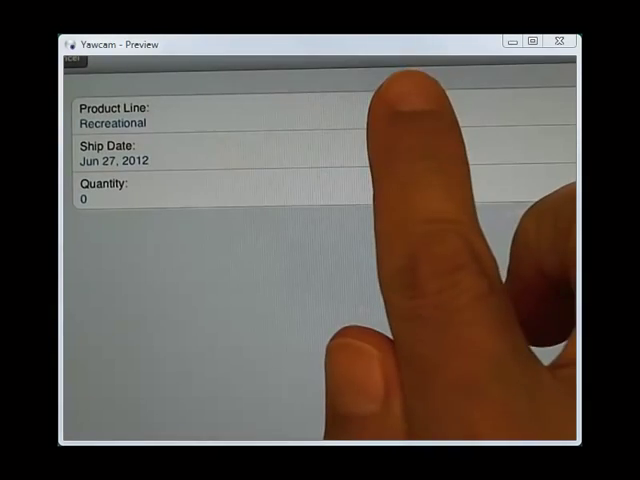
left_click(114, 112)
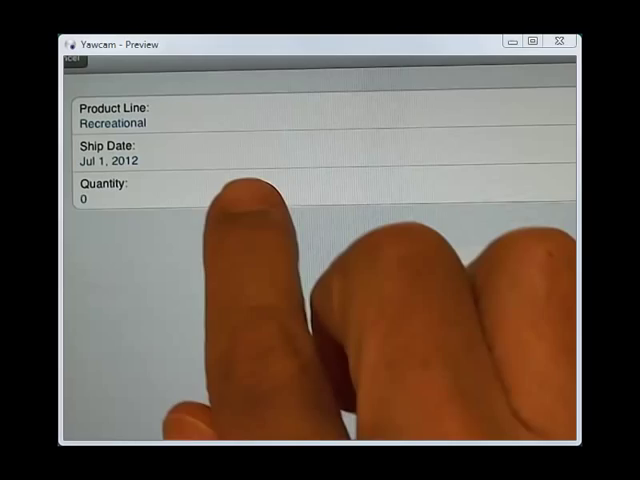
type("5")
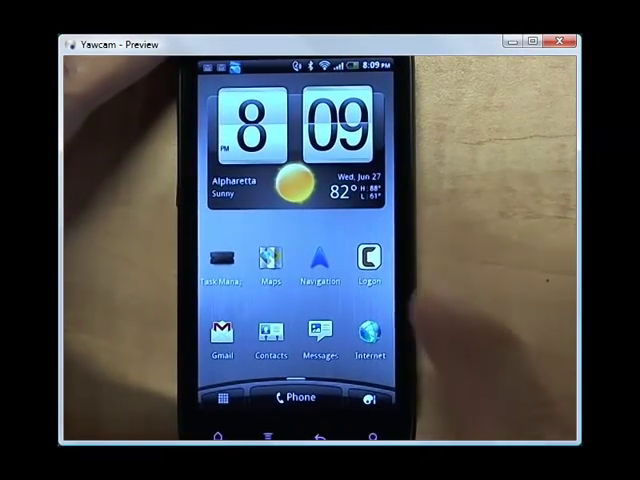
Step: Log into Catavolt on the phone and enter quantity 5 for ship date Jul 01 2012
left_click(370, 264)
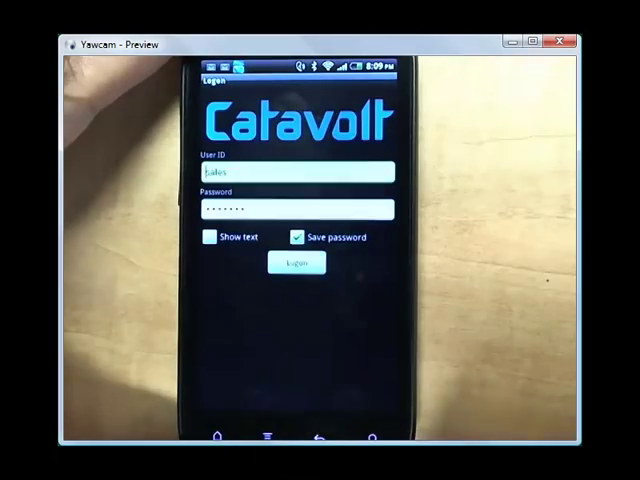
left_click(294, 262)
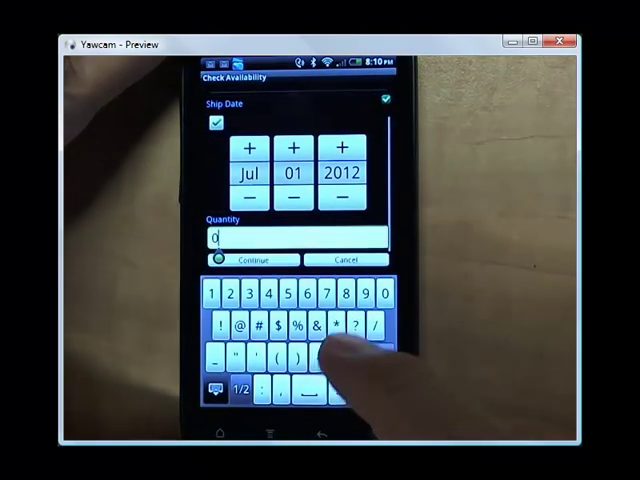
left_click(384, 294)
type("5")
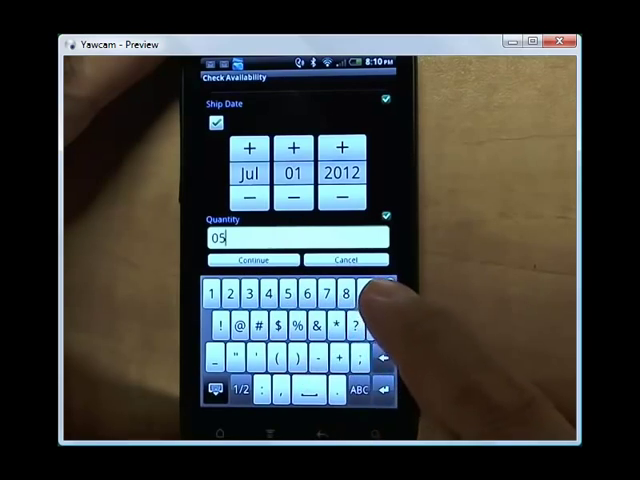
left_click(252, 260)
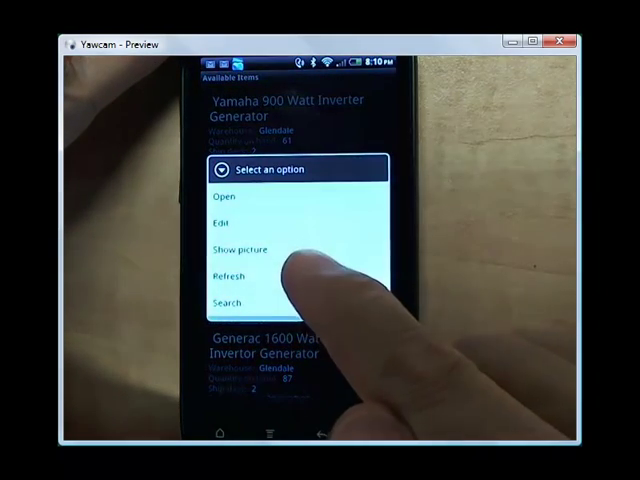
Step: Rerun the check from an available item and dismiss the customer-on-credit-hold error
left_click(244, 250)
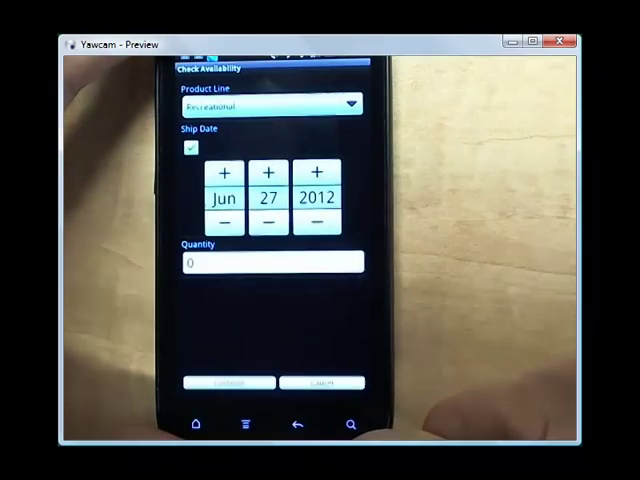
left_click(228, 382)
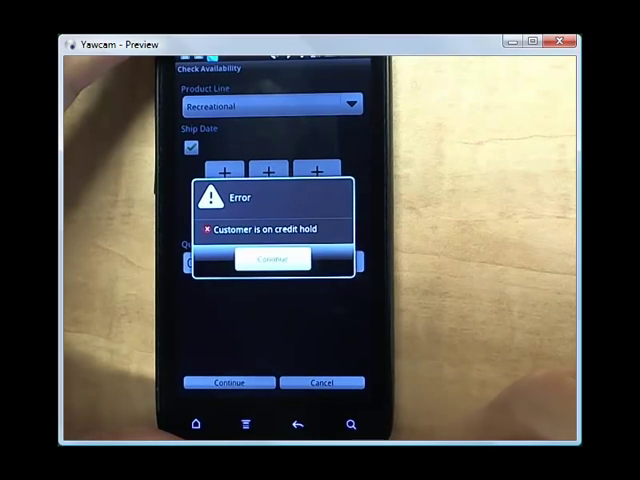
left_click(270, 260)
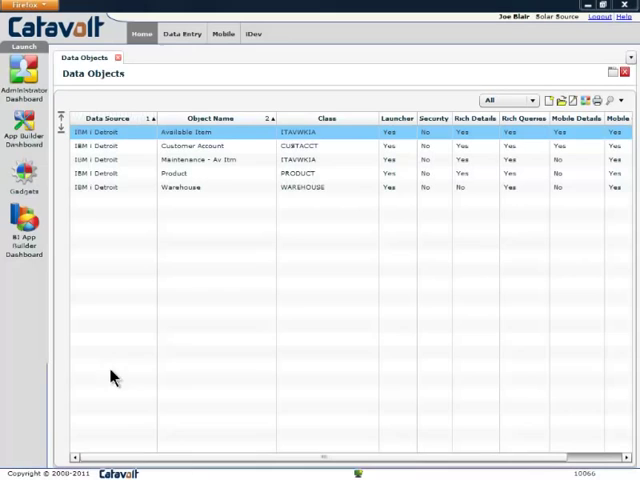
Step: Open the Customer Account data object to view its queries, details and actions
left_click(194, 146)
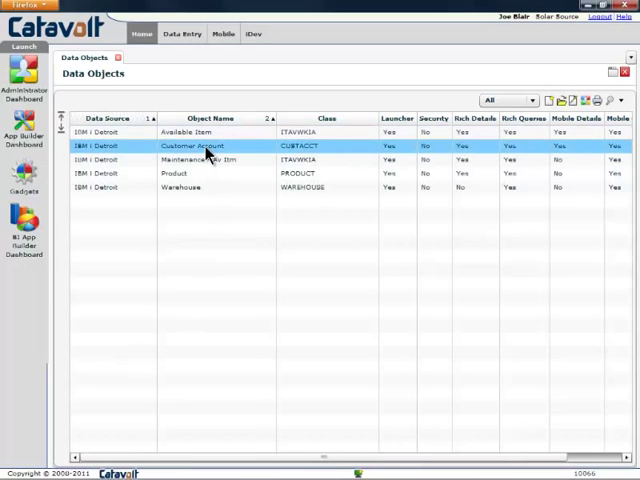
double_click(192, 146)
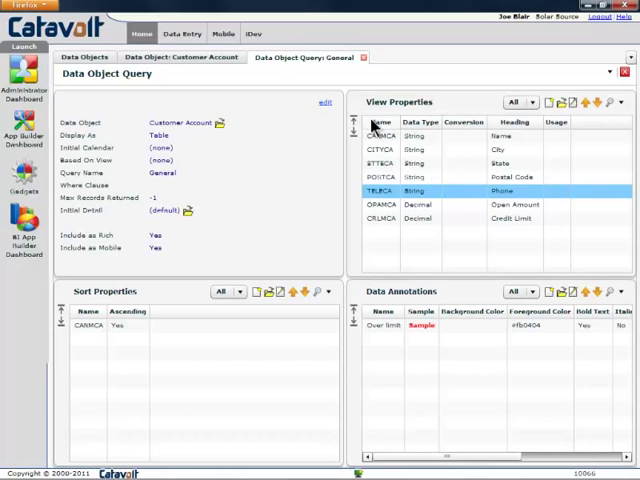
left_click(384, 136)
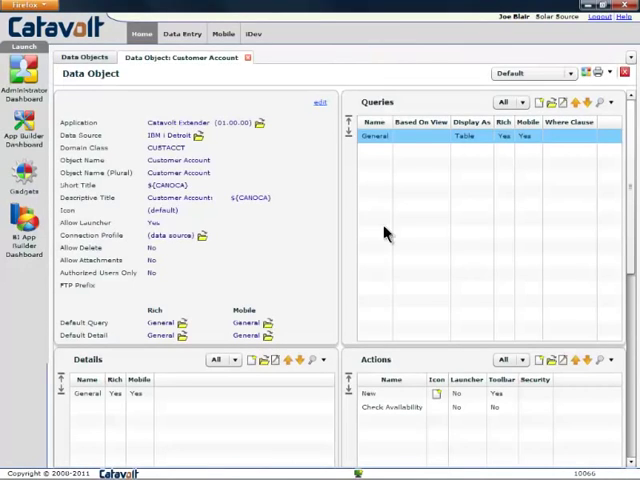
Step: Inspect the Check Availability action's settings, then select Available Item in Data Objects
left_click(392, 408)
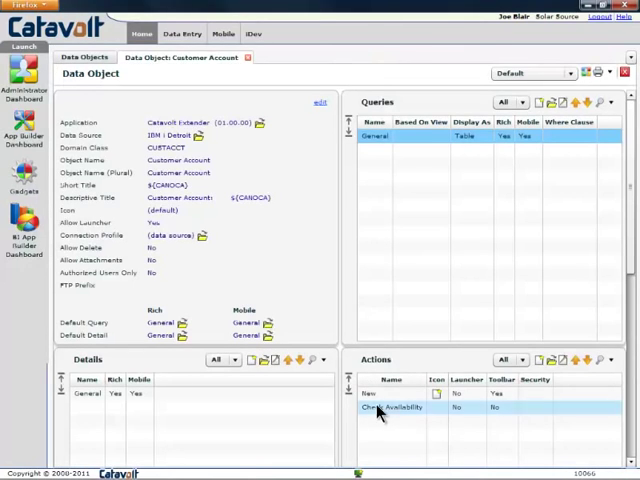
double_click(380, 408)
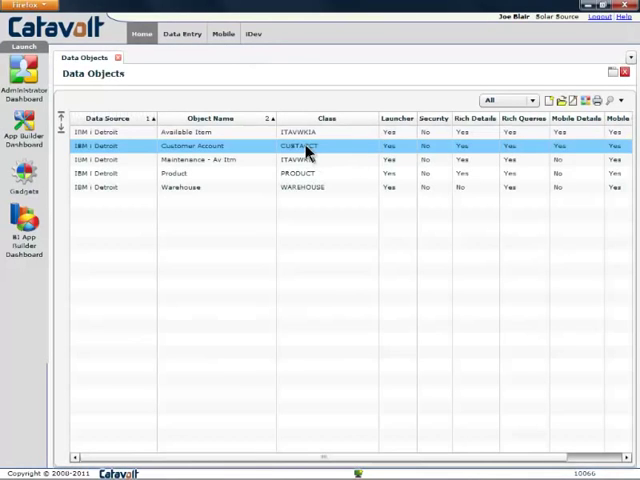
left_click(184, 132)
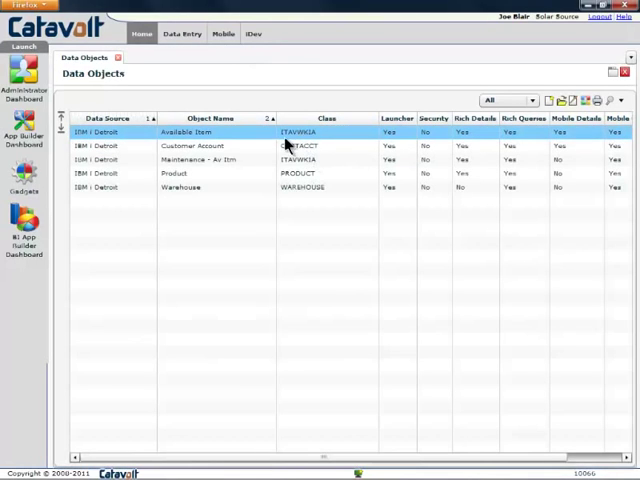